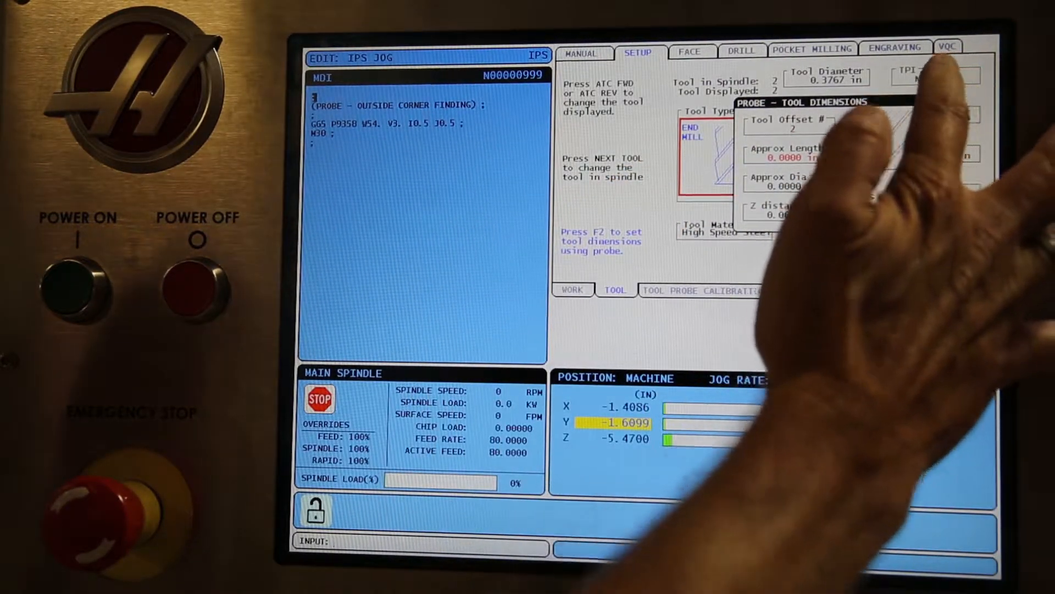
# Enter 4. so the end mill's Approx Length reads 4.0000 in.
pyautogui.write('4.')
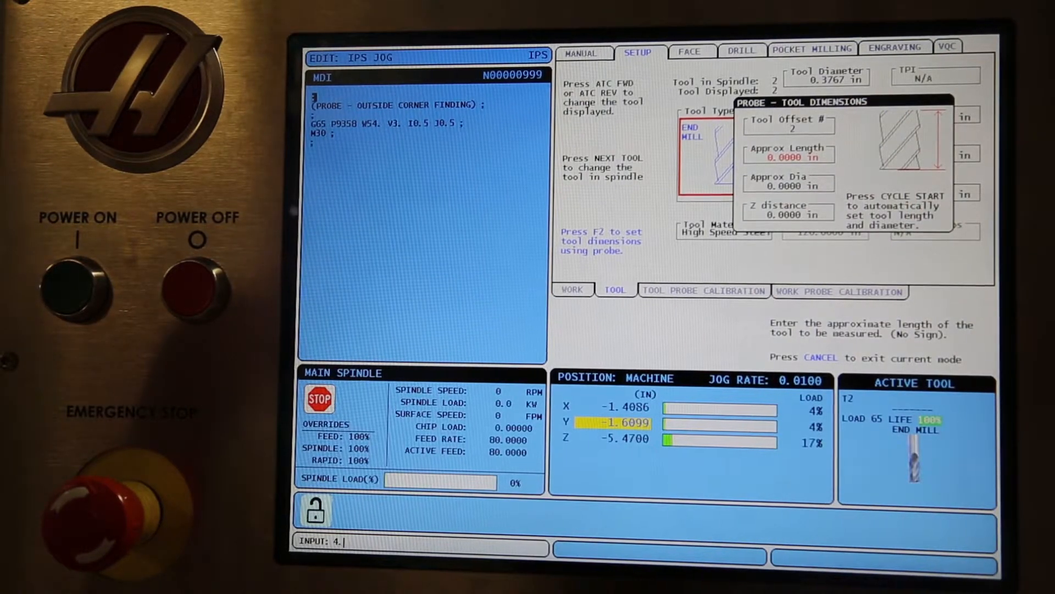
pyautogui.press('Enter')
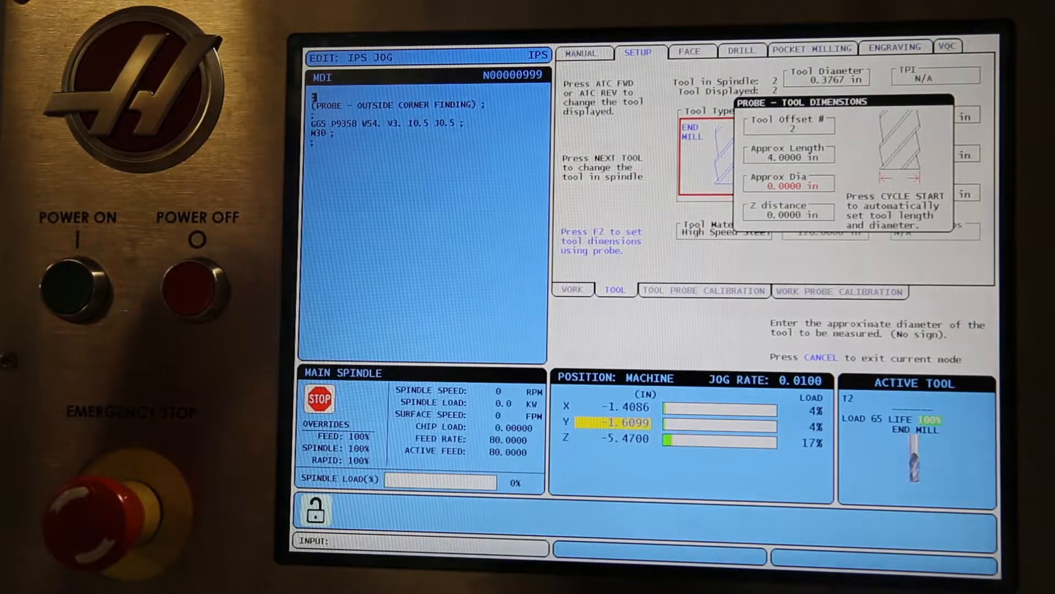
# Enter .375 so the end mill's Approx Dia reads 0.3750 in.
pyautogui.write('.')
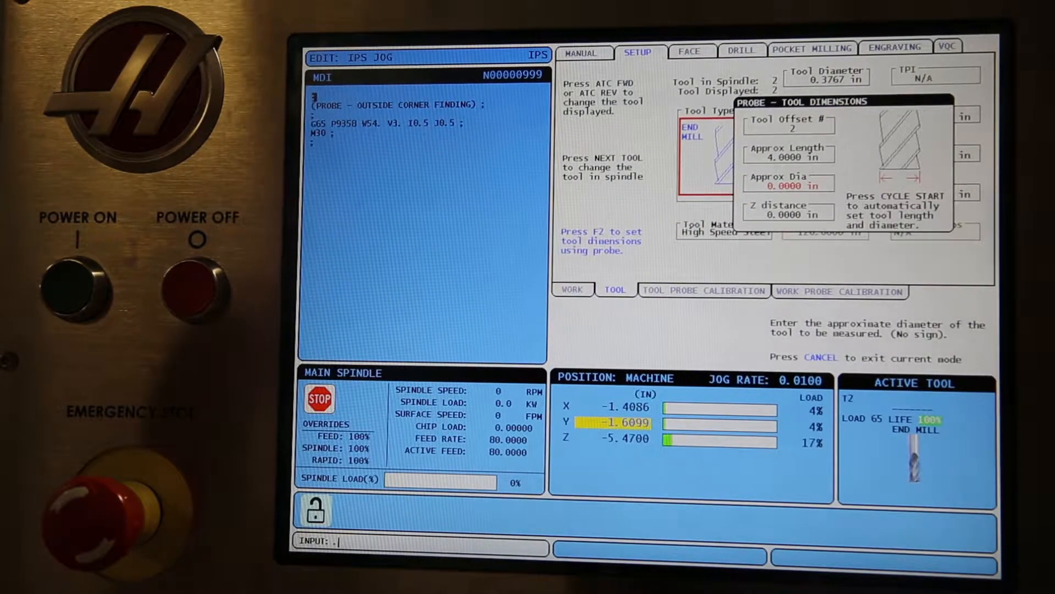
pyautogui.write('375')
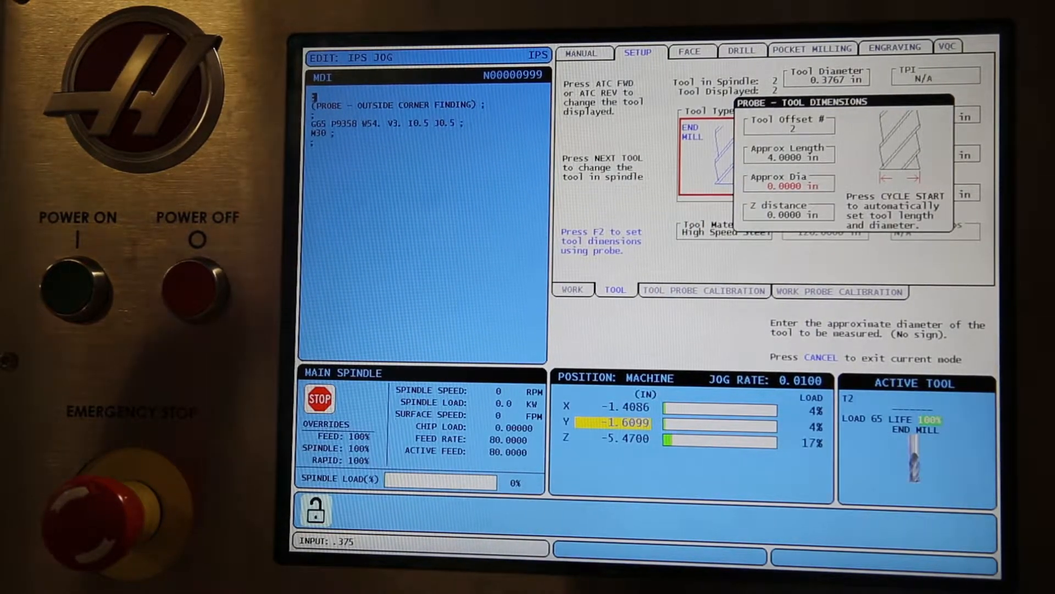
pyautogui.press('enter')
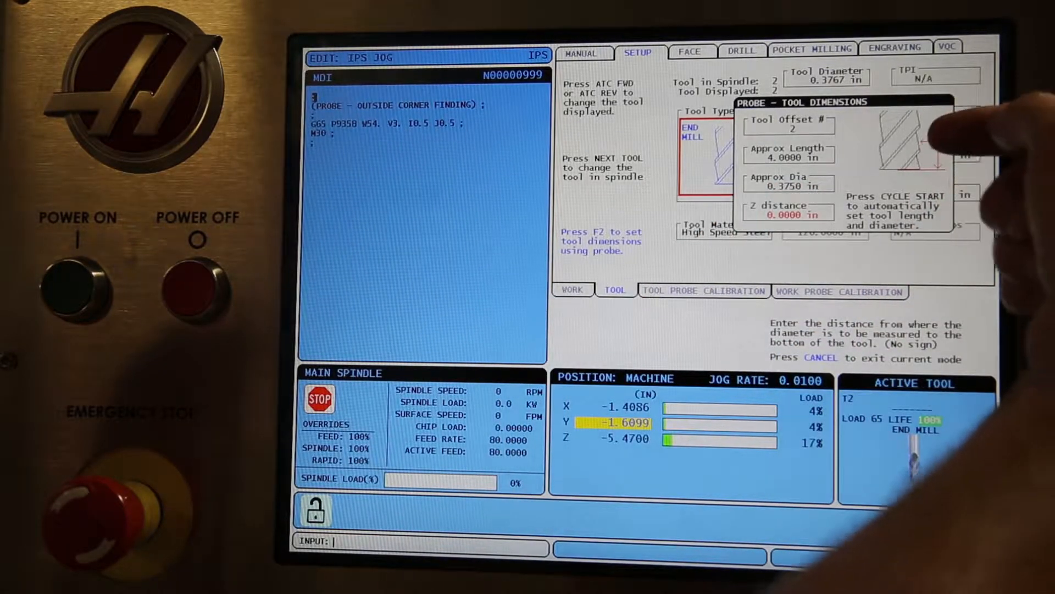
# Enter .1 so the probe Z distance reads 0.1000 in.
pyautogui.write('.1')
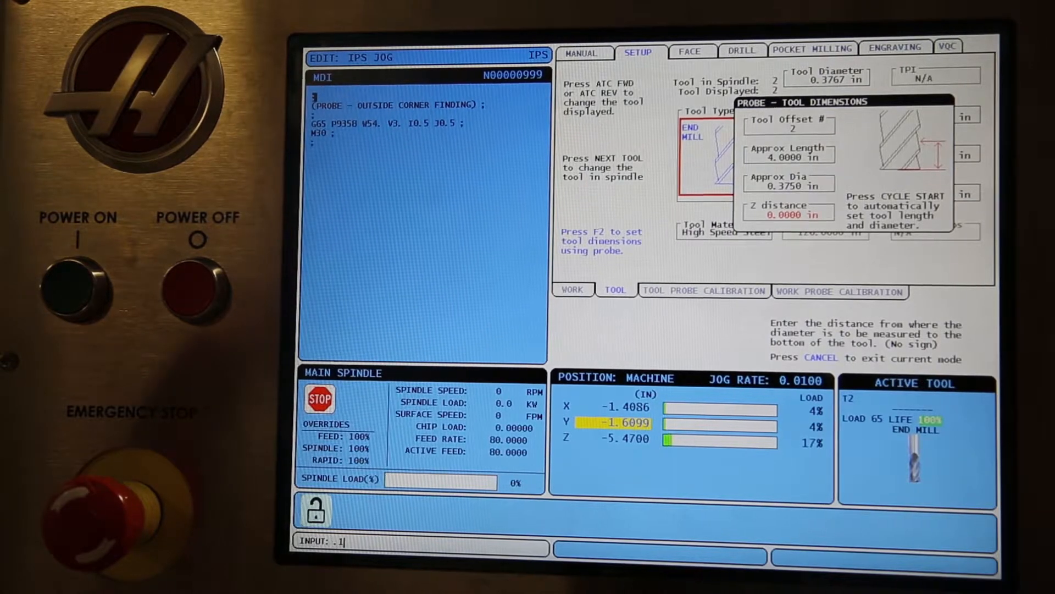
pyautogui.press('Enter')
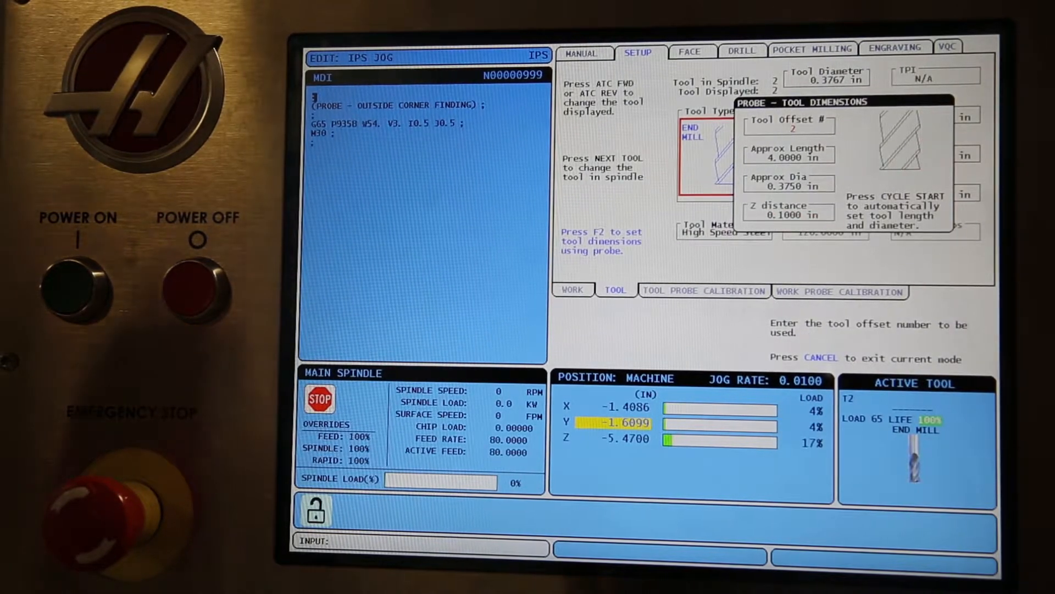